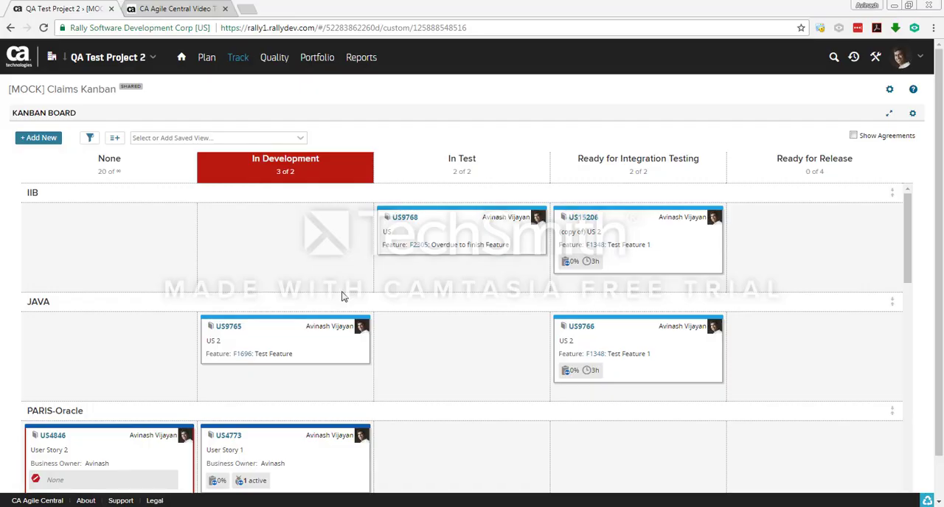
pyautogui.moveTo(373, 270)
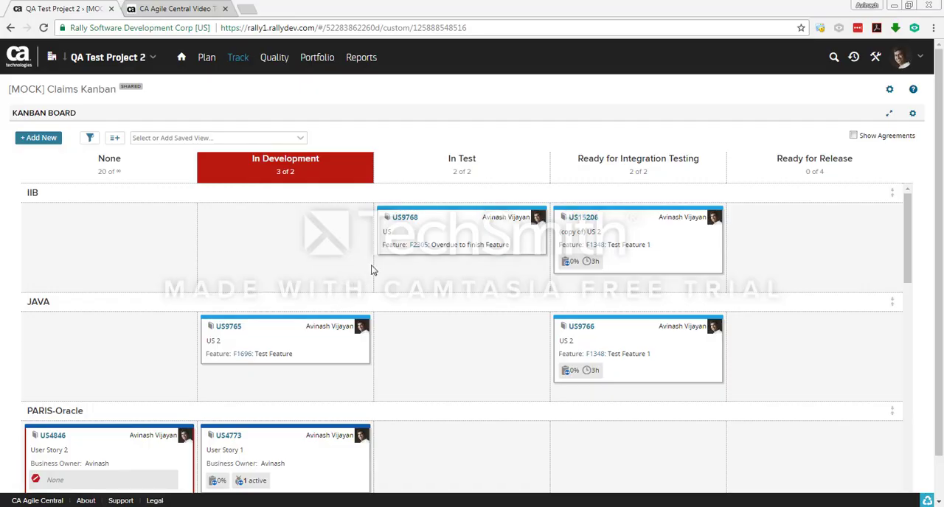
pyautogui.moveTo(336, 251)
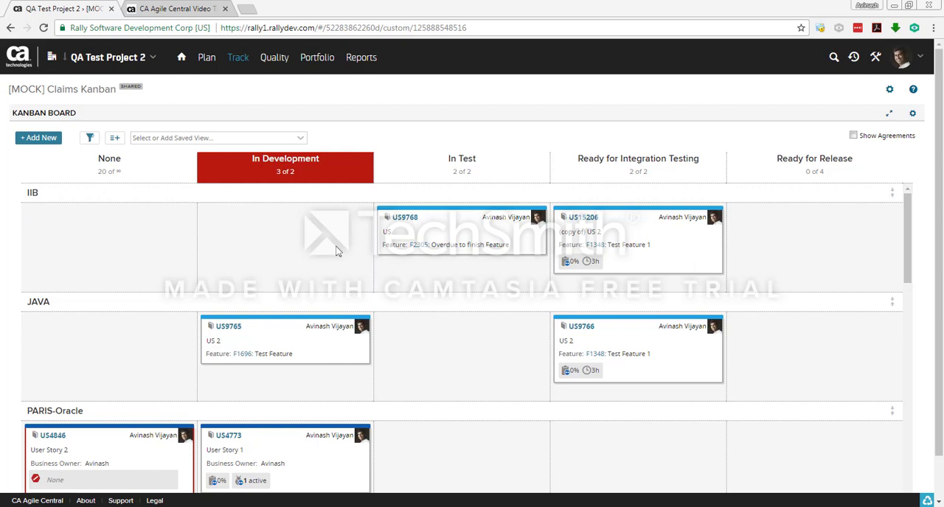
# Leave the Claims Kanban board for the QA Test Project 2 backlog via the Plan menu.
pyautogui.click(206, 58)
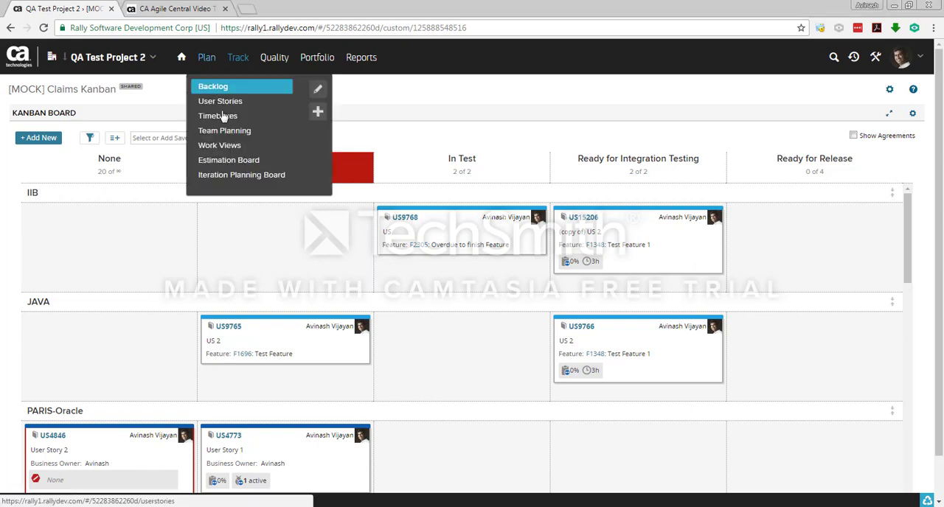
pyautogui.click(213, 86)
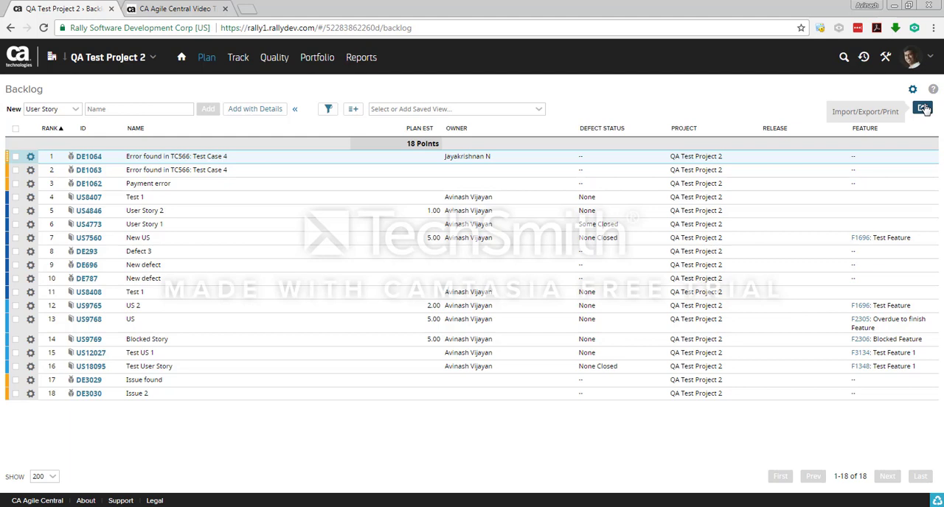
# Export the backlog to CSV and view the downloaded file.
pyautogui.click(923, 109)
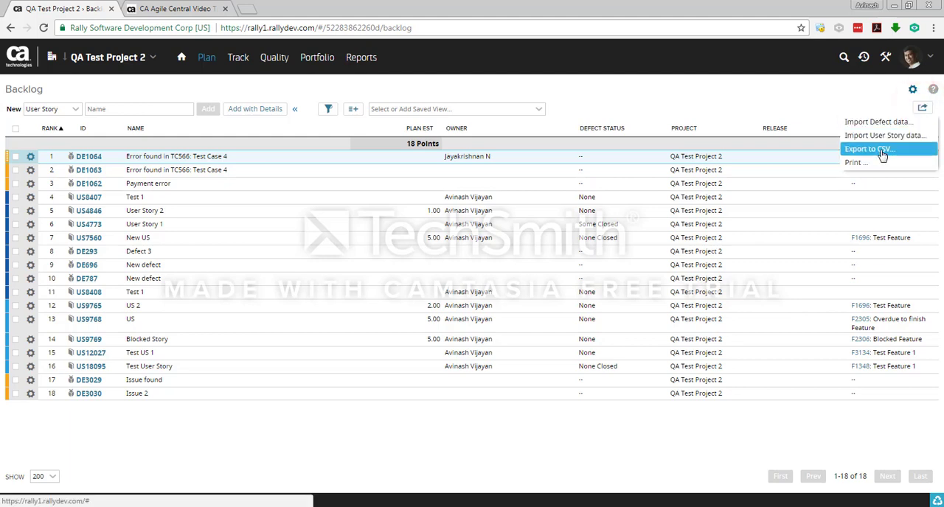
pyautogui.click(867, 149)
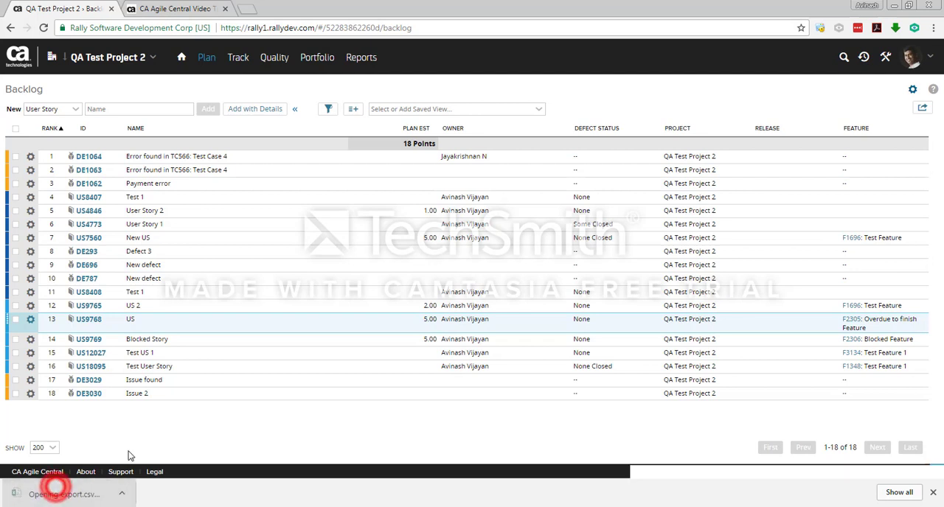
pyautogui.click(51, 496)
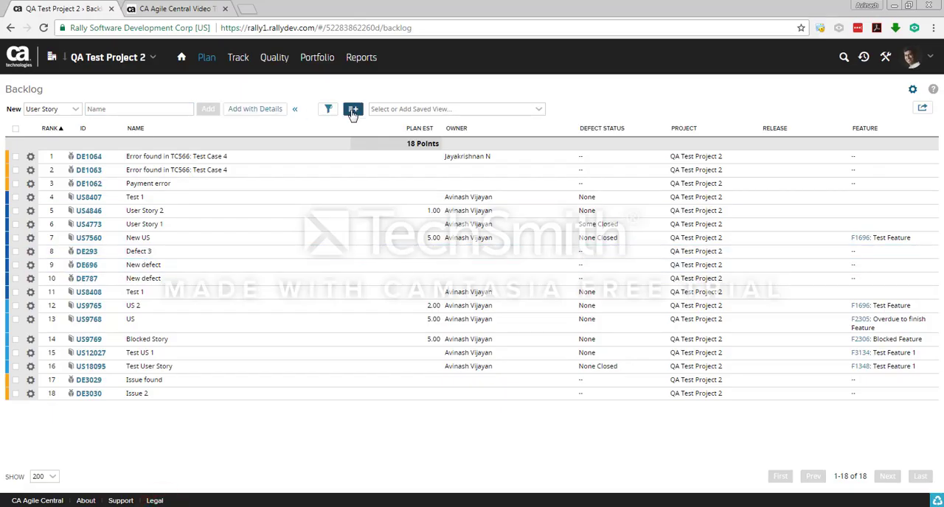
# Show extra backlog columns such as Discussions, Last Run, In Progress Date and Environment.
pyautogui.click(352, 109)
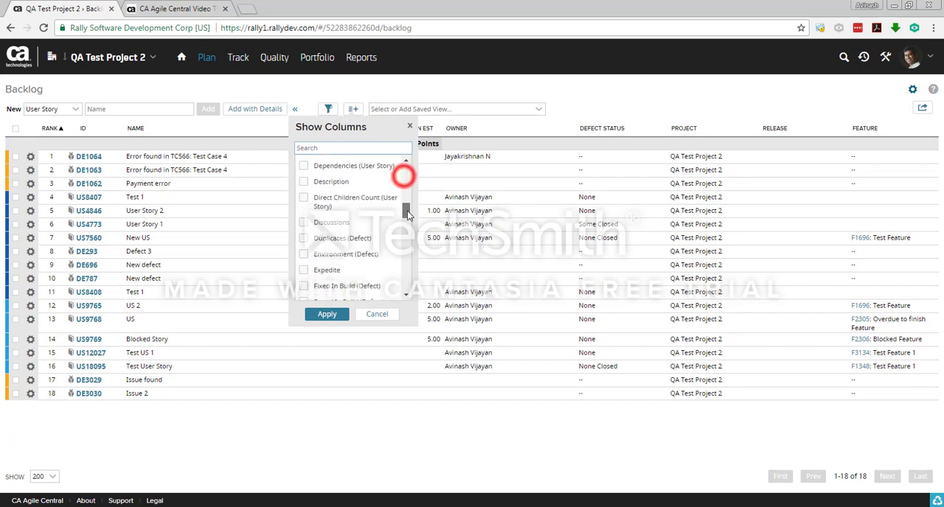
pyautogui.scroll(-3)
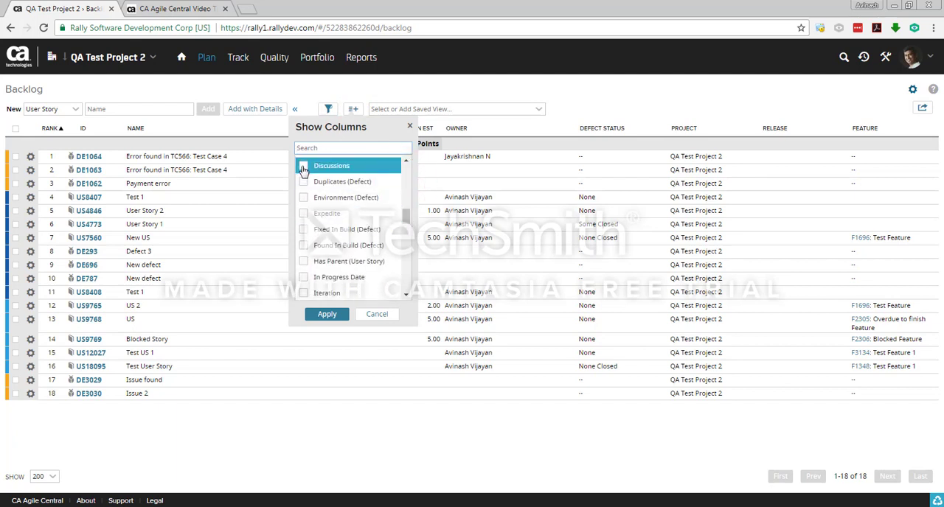
pyautogui.scroll(-3)
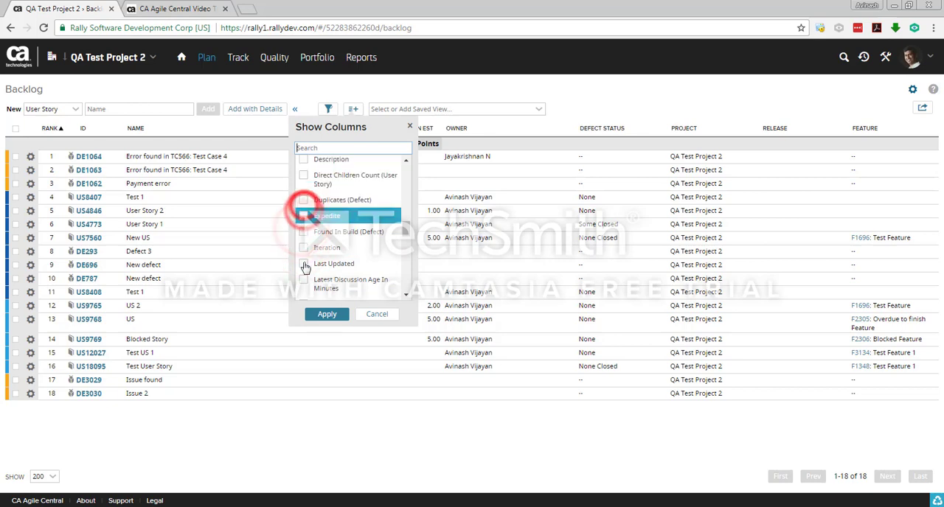
pyautogui.click(325, 314)
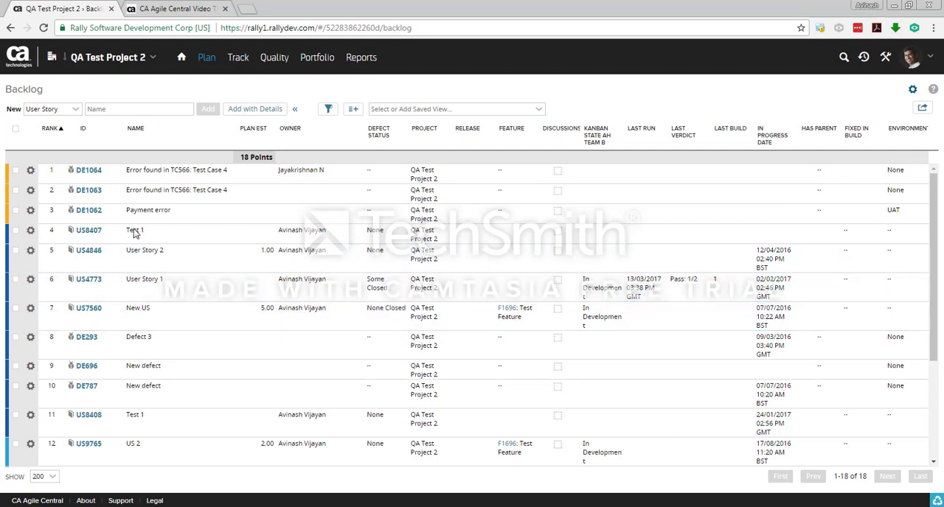
pyautogui.click(254, 251)
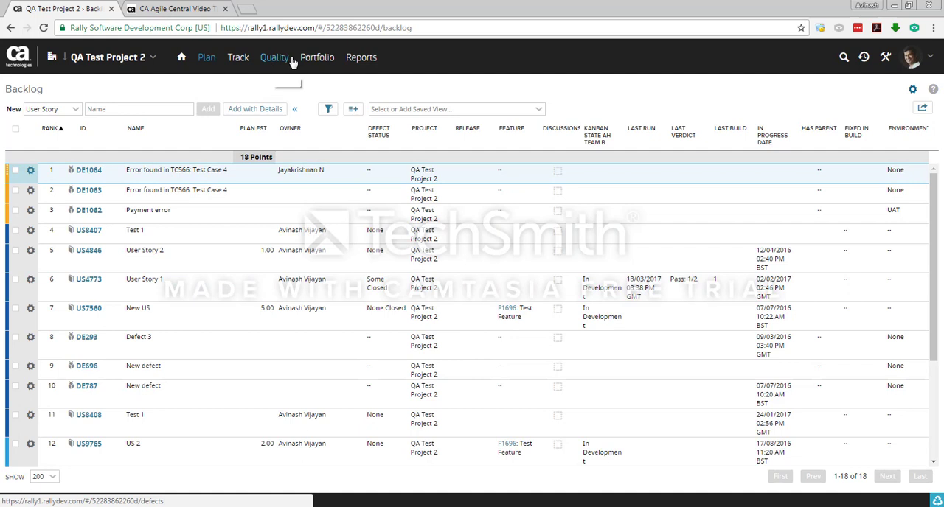
# Go to Portfolio Items and list the Feature type, showing eight features.
pyautogui.click(315, 57)
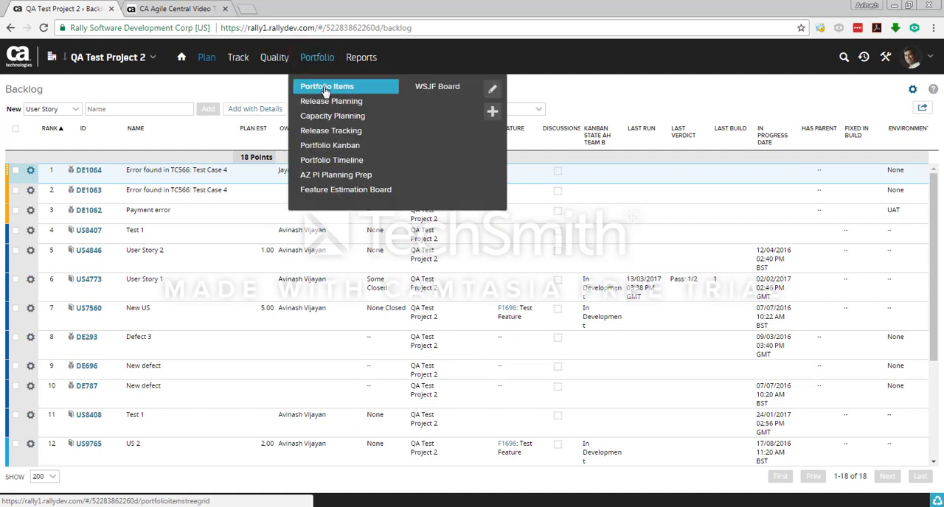
pyautogui.click(326, 85)
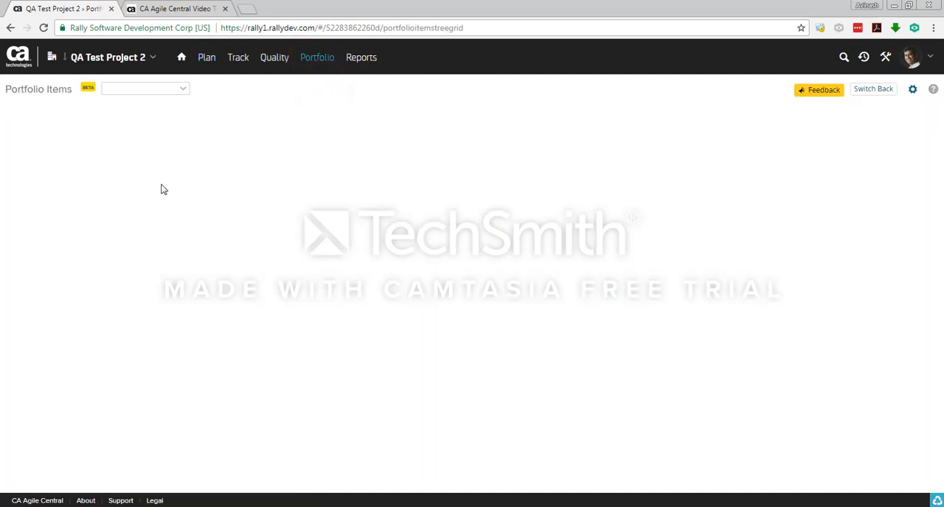
pyautogui.click(145, 88)
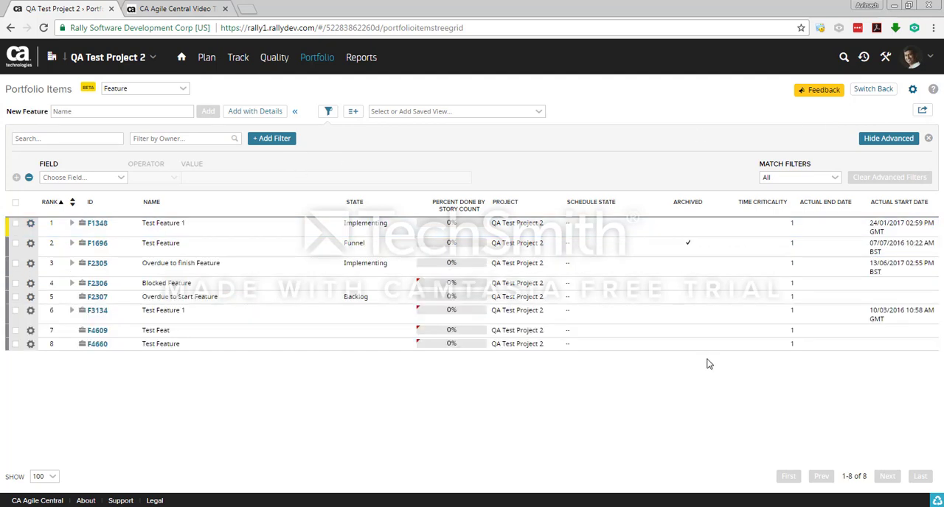
pyautogui.moveTo(696, 359)
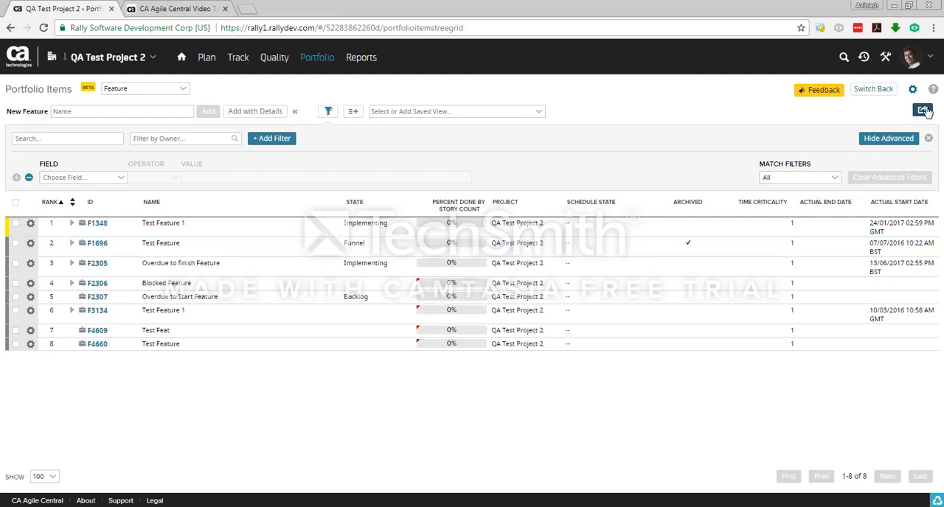
# Start the portfolio item data import and download its template into Excel.
pyautogui.click(923, 110)
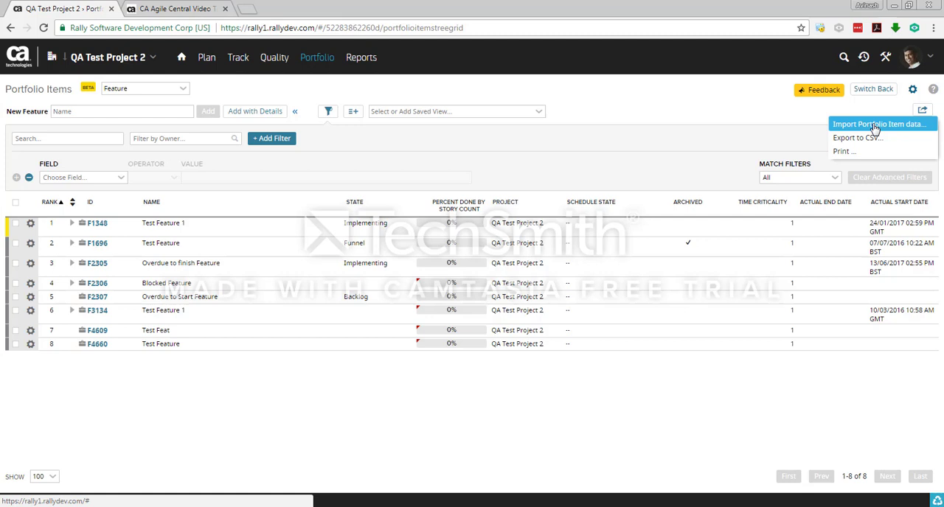
pyautogui.click(878, 124)
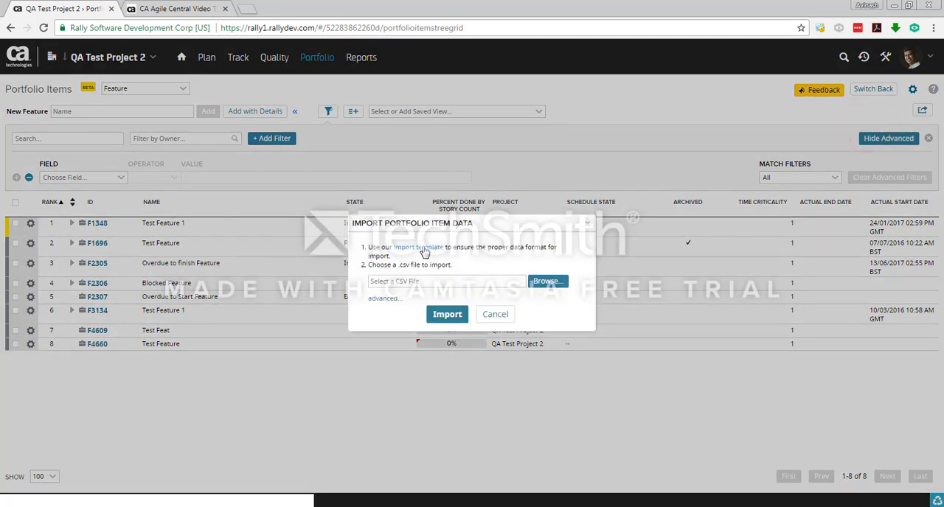
pyautogui.moveTo(420, 246)
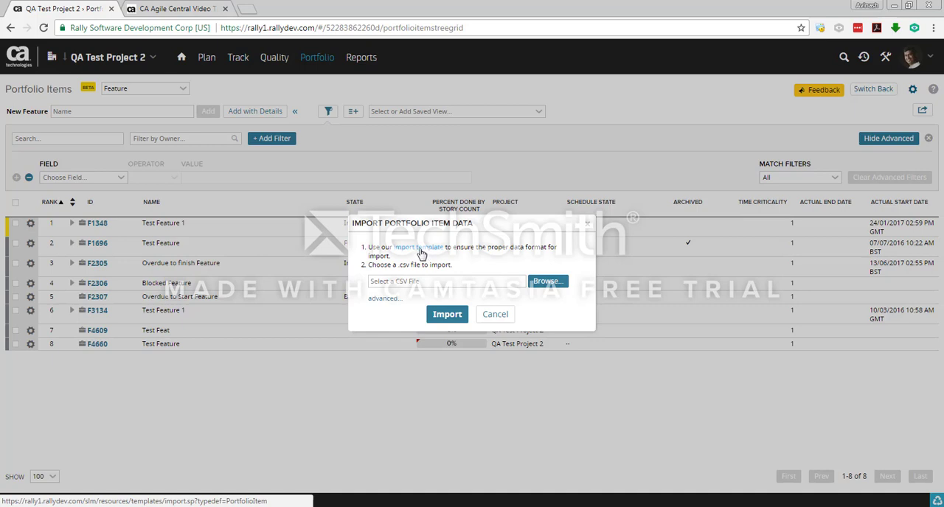
pyautogui.click(416, 246)
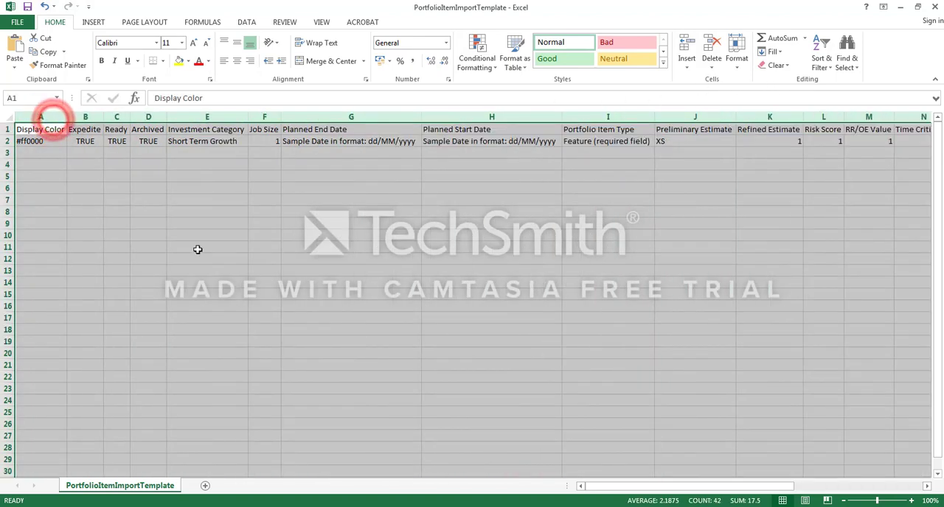
# Delete the Display Color through Archived columns from the template.
pyautogui.click(207, 247)
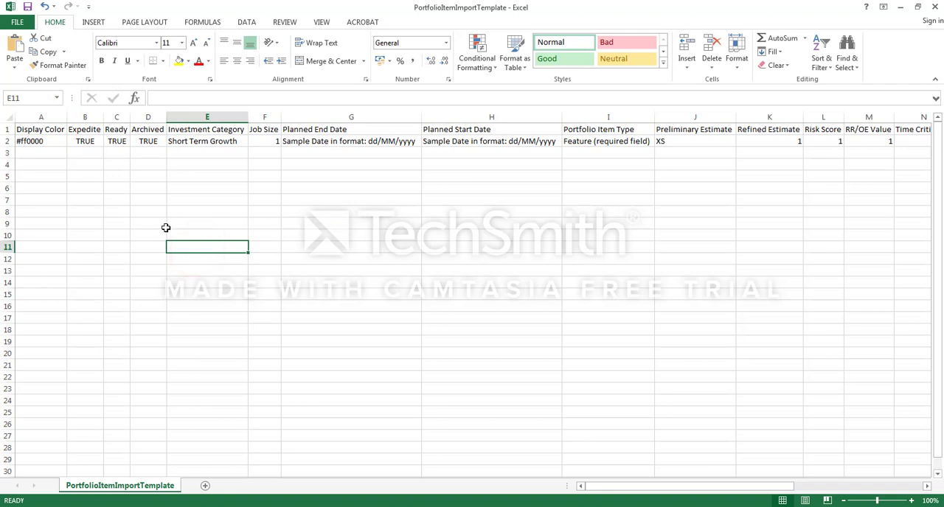
pyautogui.moveTo(177, 205)
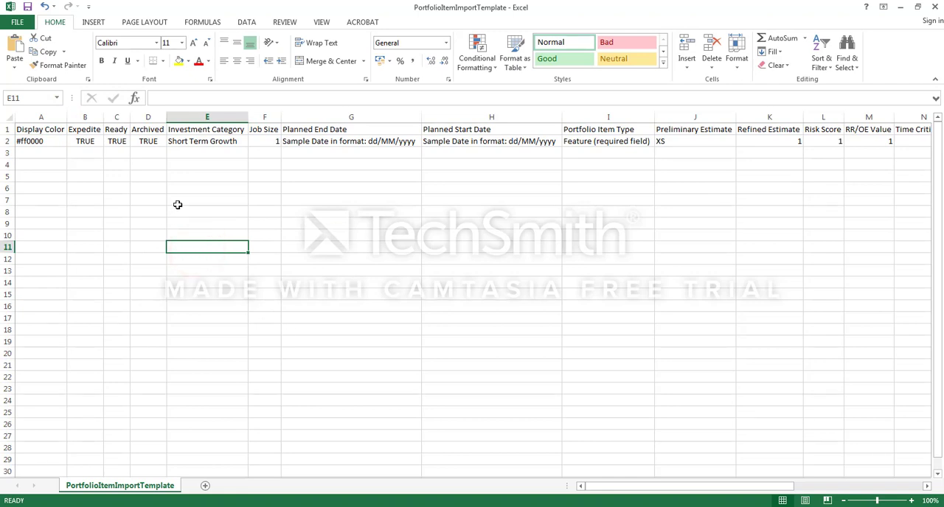
pyautogui.click(148, 118)
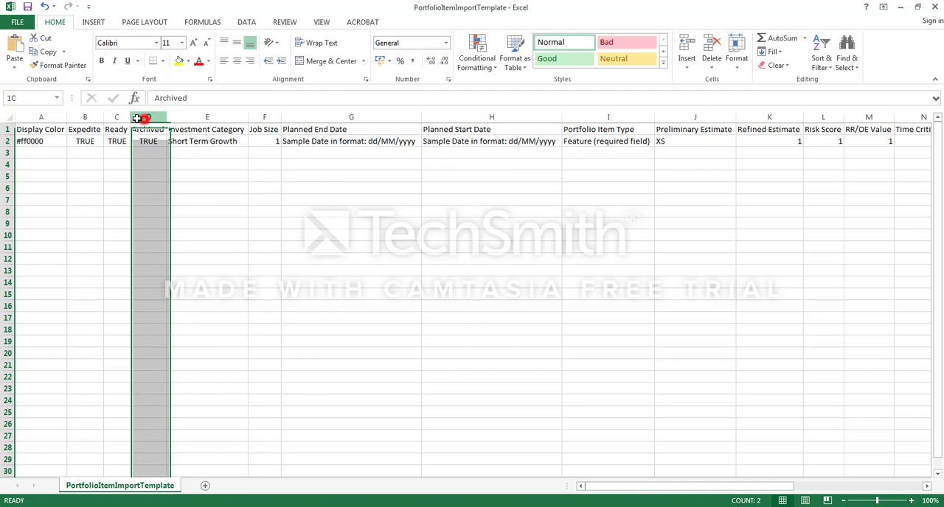
pyautogui.rightClick(142, 118)
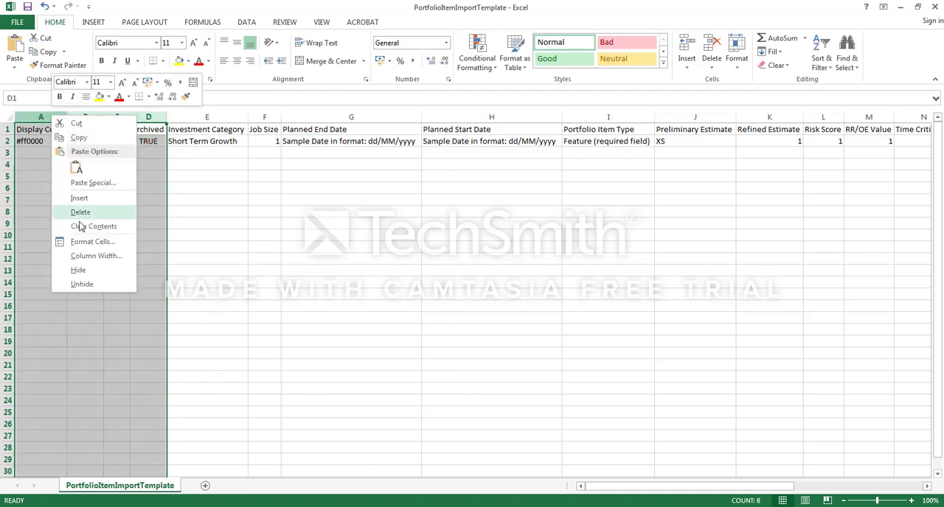
pyautogui.click(79, 213)
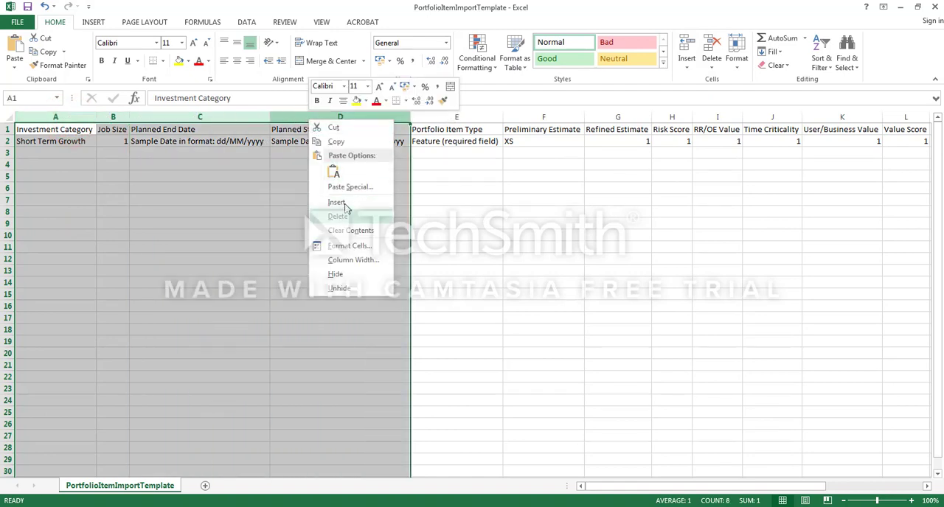
pyautogui.moveTo(342, 219)
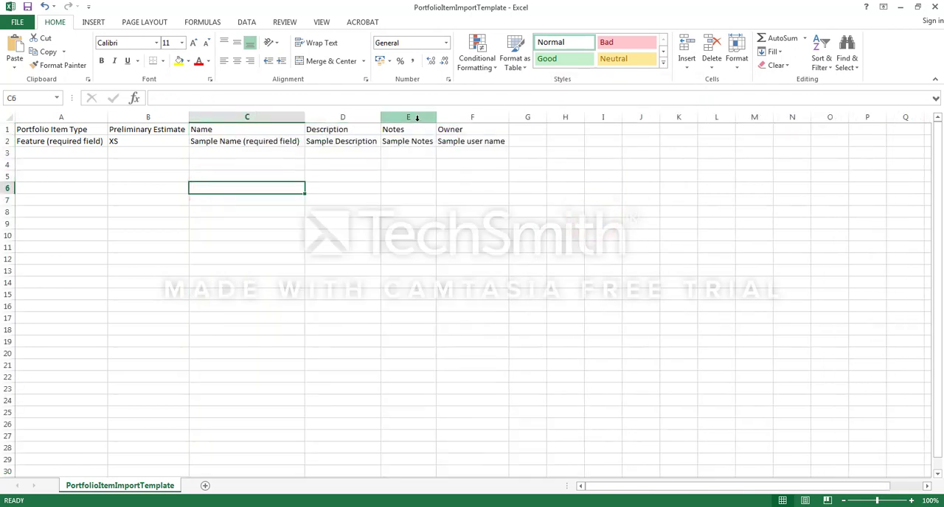
# Delete the Notes column and select the sample type and name cells in row 2.
pyautogui.rightClick(407, 118)
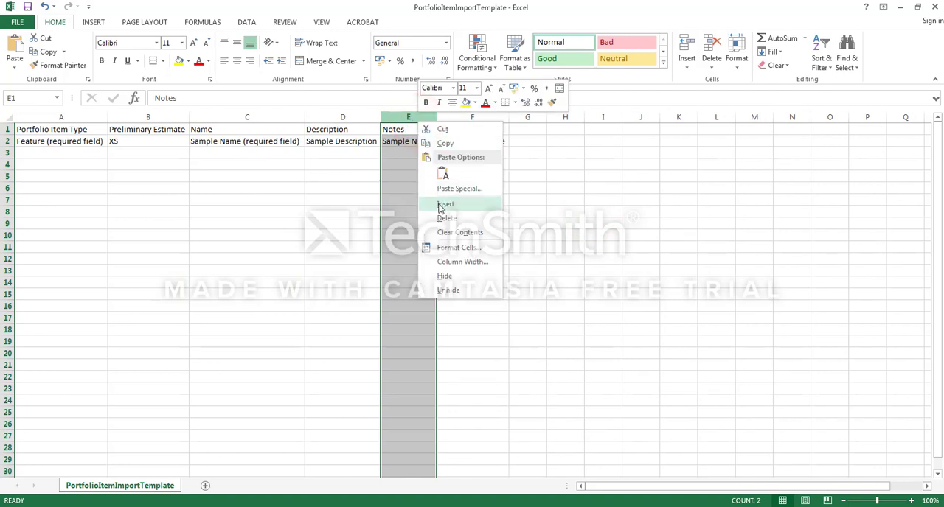
pyautogui.click(445, 204)
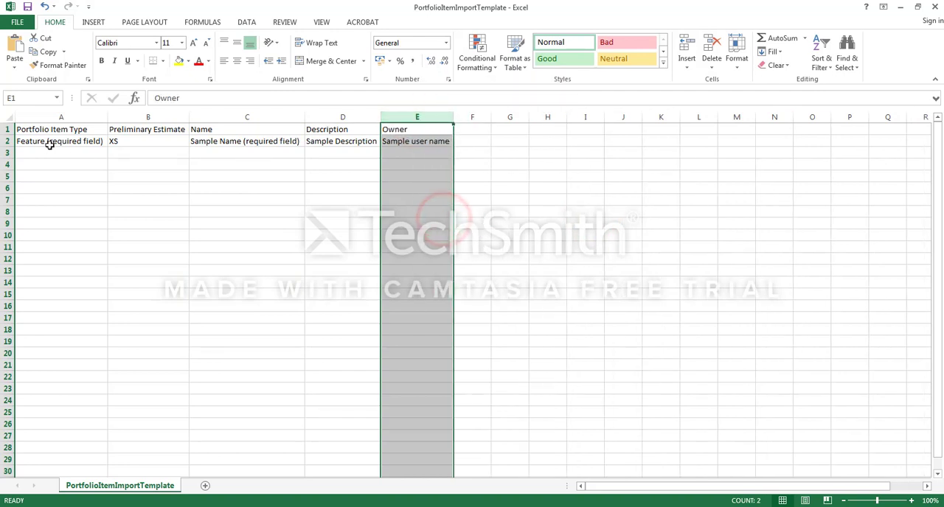
pyautogui.click(61, 142)
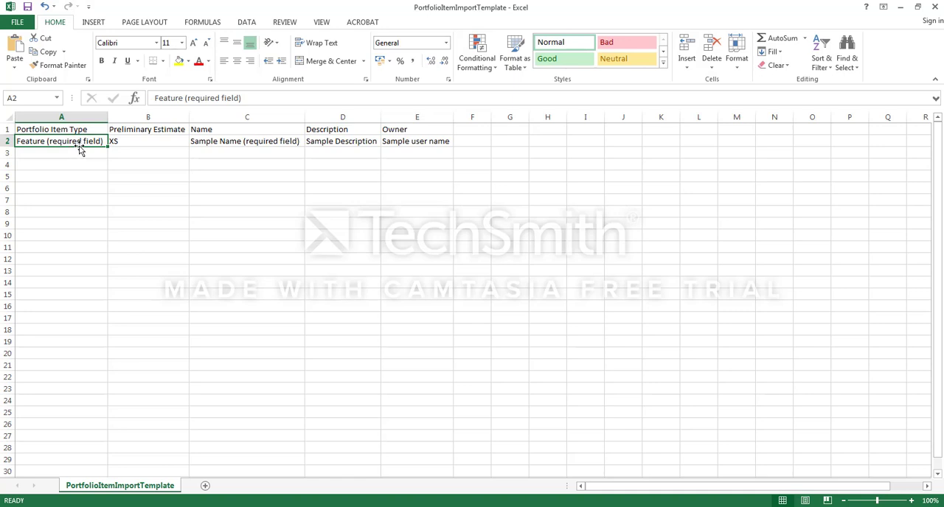
pyautogui.moveTo(65, 154)
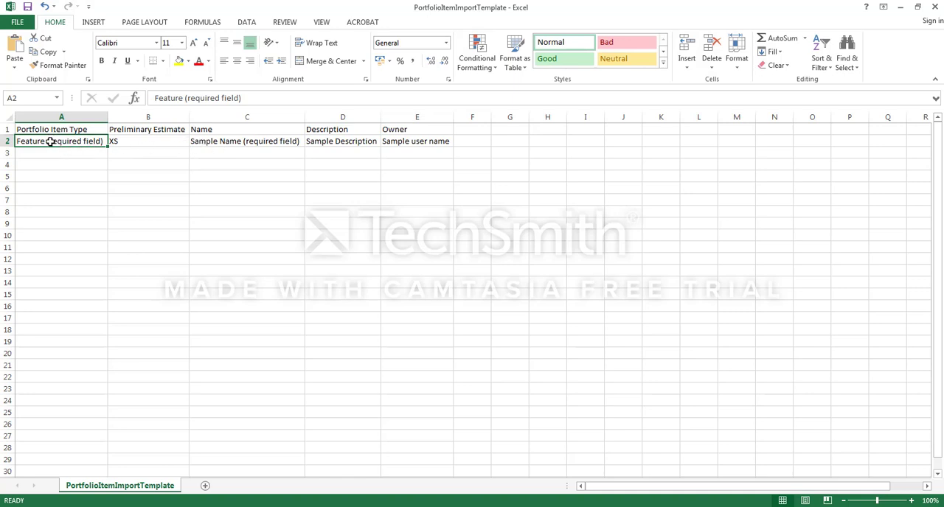
pyautogui.click(247, 141)
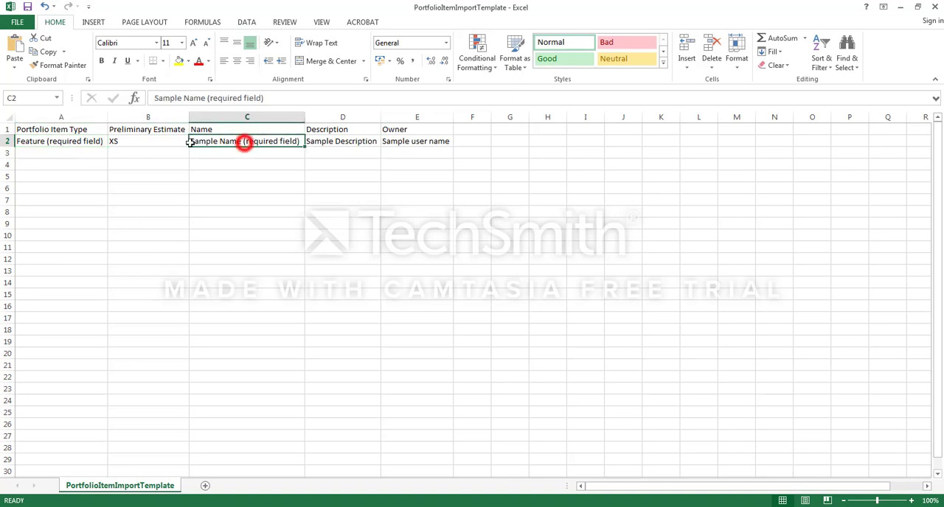
pyautogui.click(61, 141)
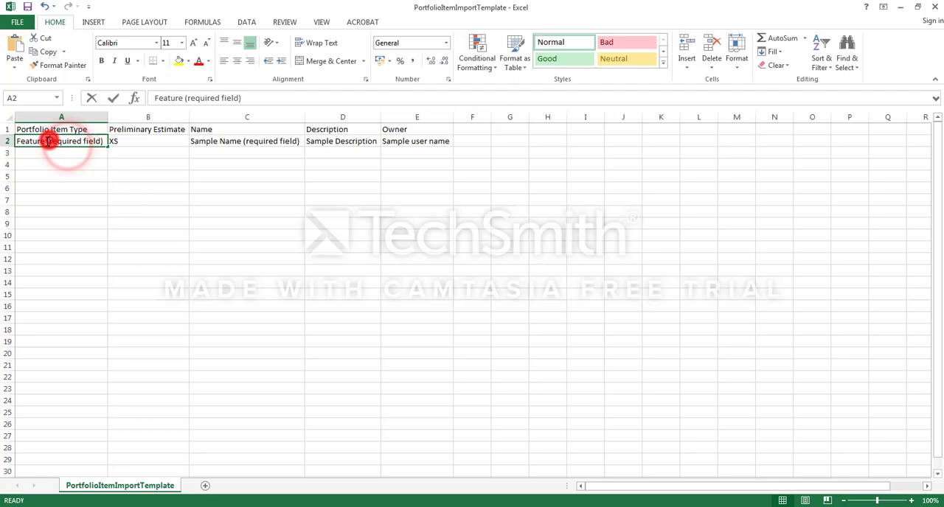
# Set row 2 to Feature, named Feature 2 with owner, and fill rows down to Feature 10.
pyautogui.doubleClick(59, 142)
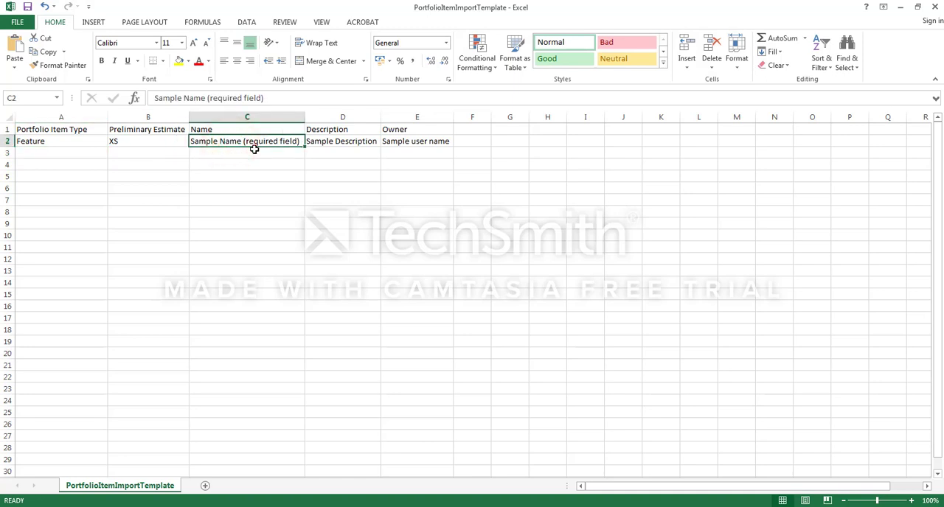
pyautogui.write('Featr')
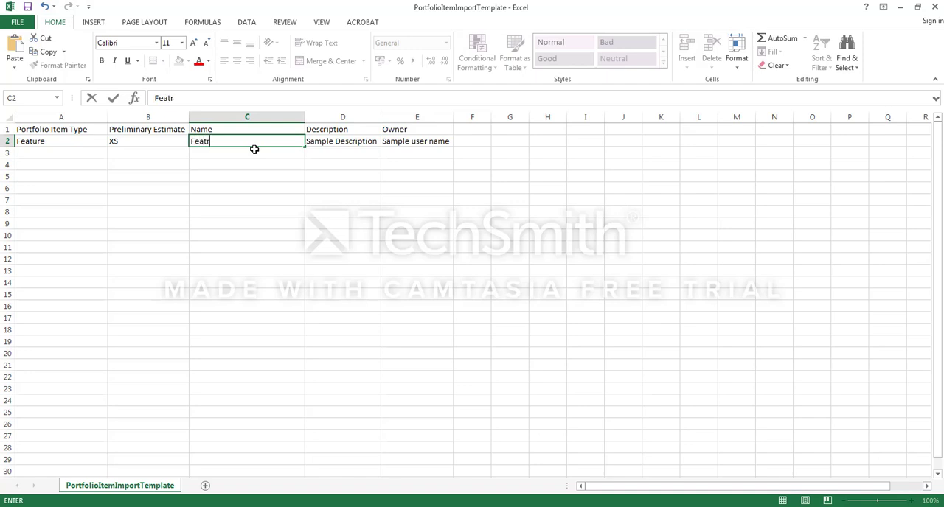
pyautogui.press('Backspace')
pyautogui.write('ure 2')
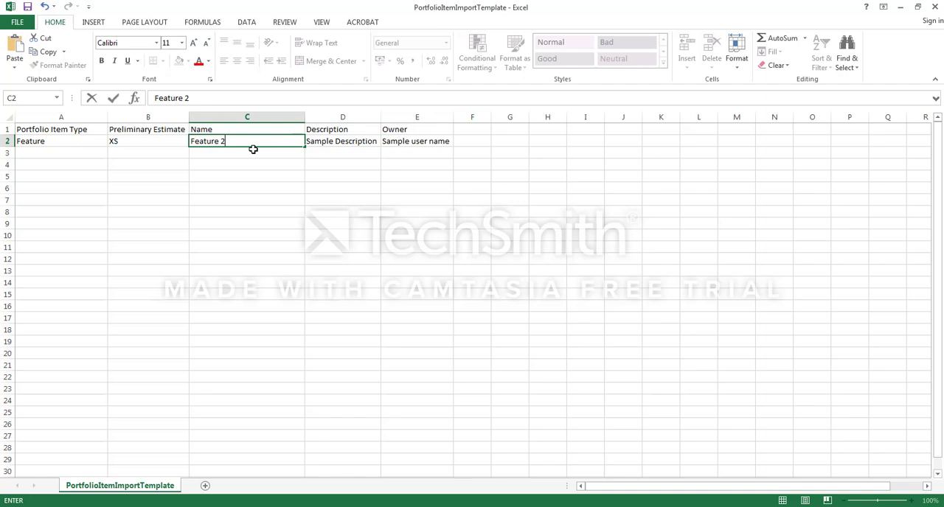
pyautogui.click(342, 142)
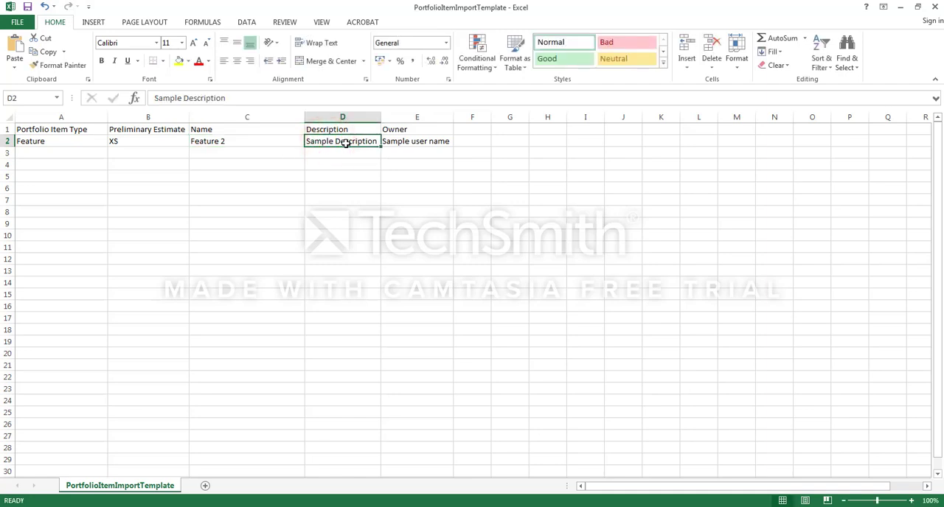
pyautogui.click(416, 142)
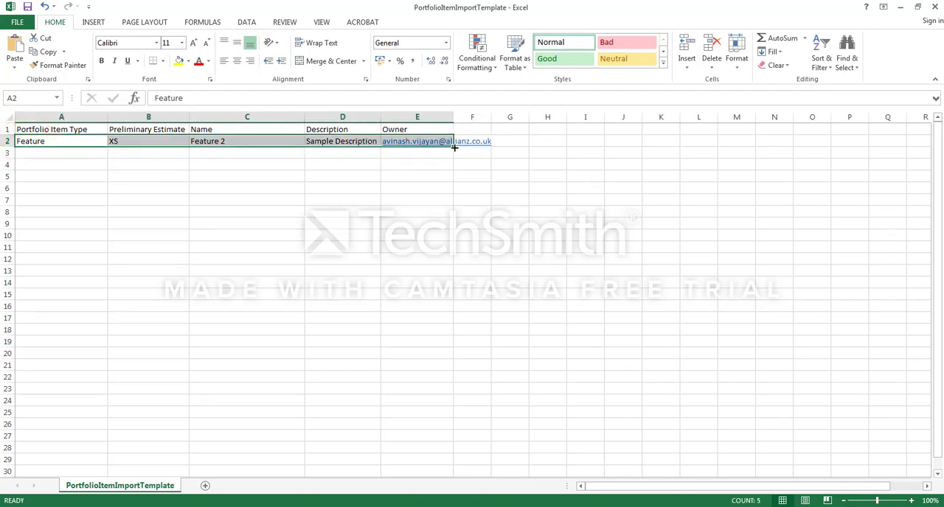
pyautogui.moveTo(454, 147); pyautogui.dragTo(455, 236)
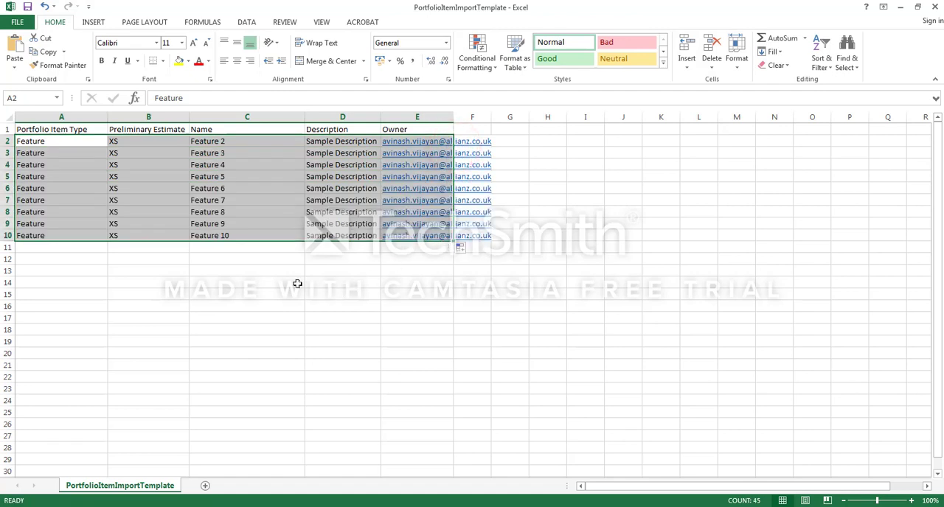
pyautogui.moveTo(6, 130)
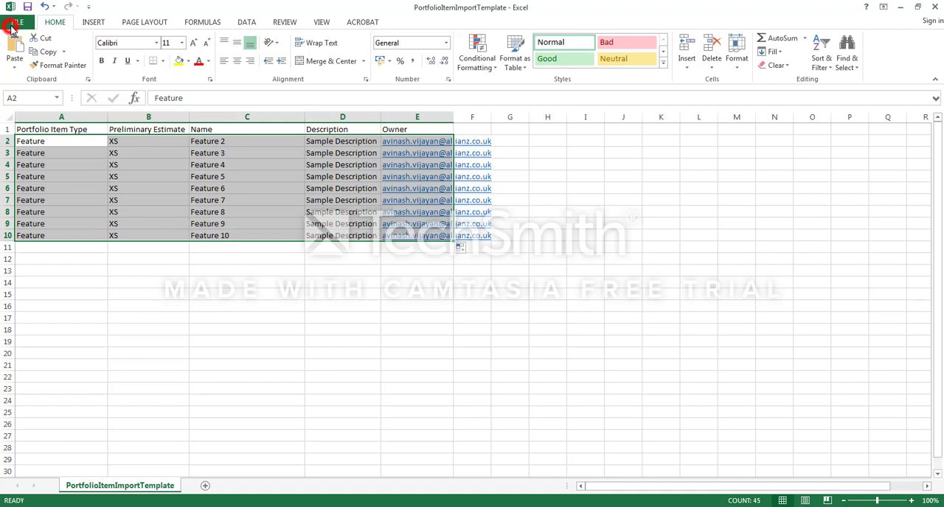
# Save the workbook as a comma-delimited CSV named Feature Import, keeping CSV format.
pyautogui.click(17, 22)
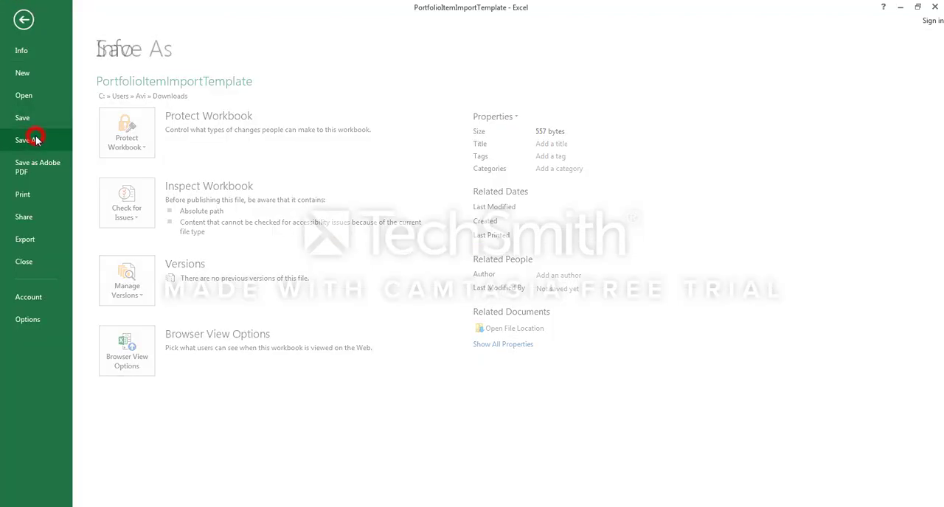
pyautogui.click(27, 139)
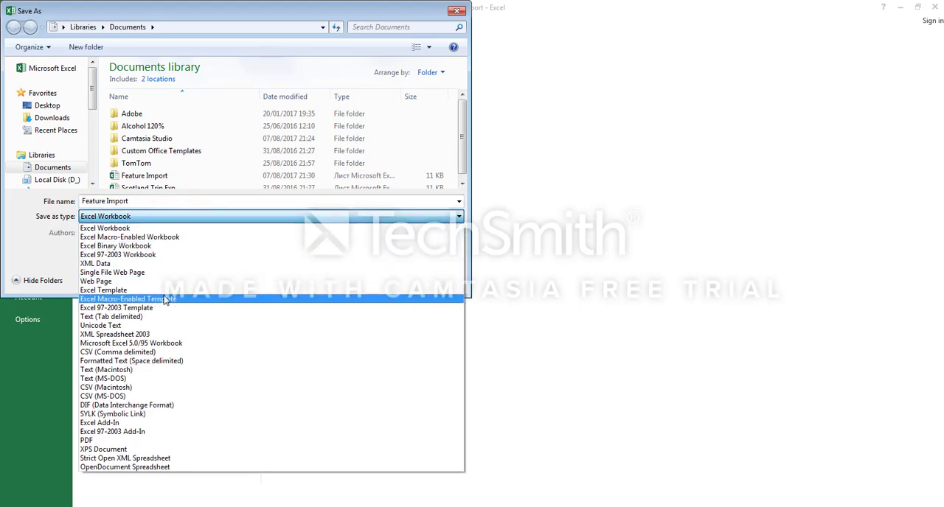
pyautogui.click(115, 351)
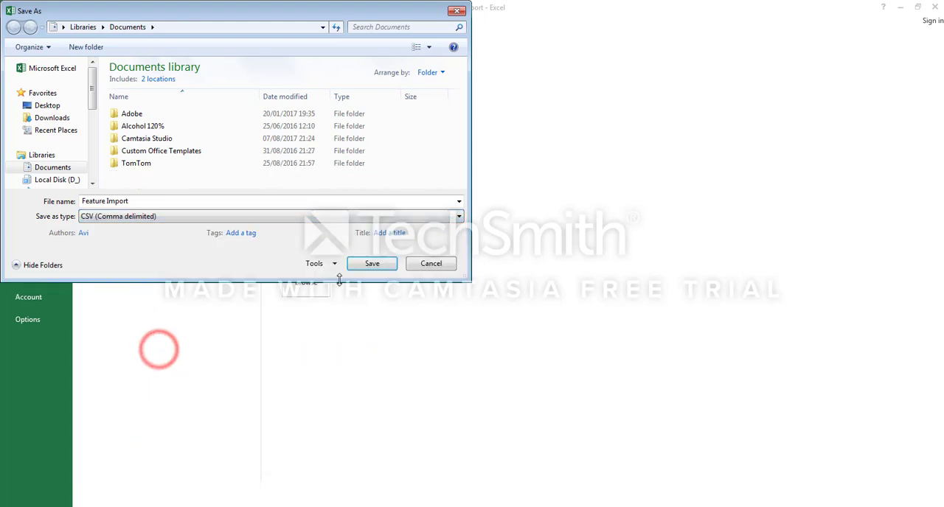
pyautogui.click(371, 262)
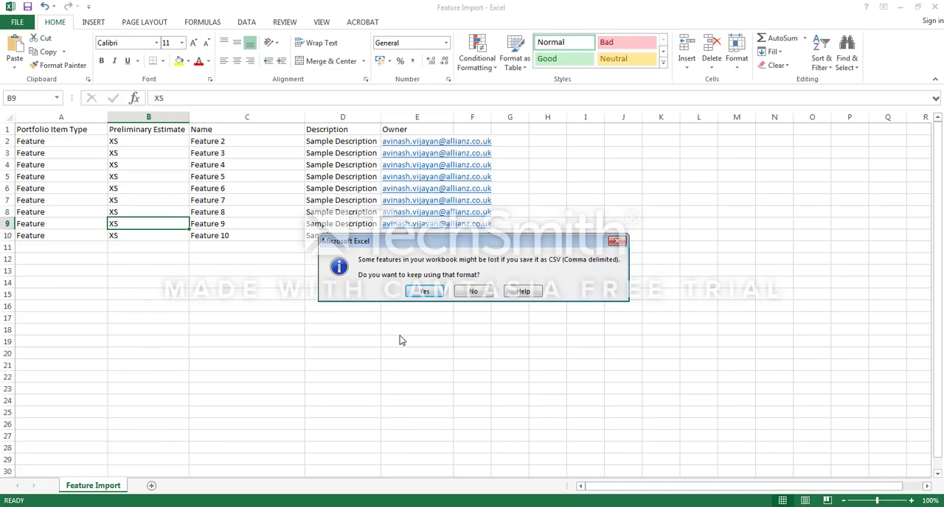
pyautogui.click(425, 292)
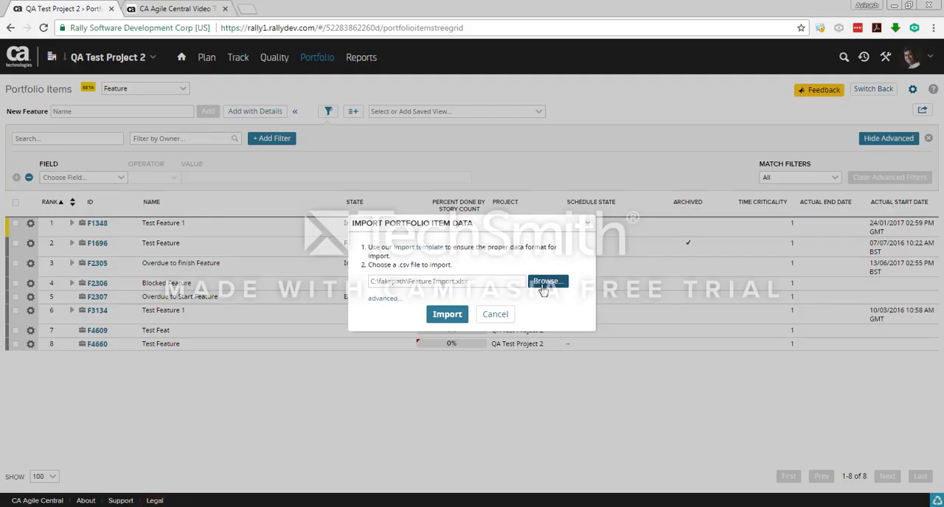
# Import the Feature Import CSV so Features 2 through 10 appear among portfolio items.
pyautogui.click(546, 280)
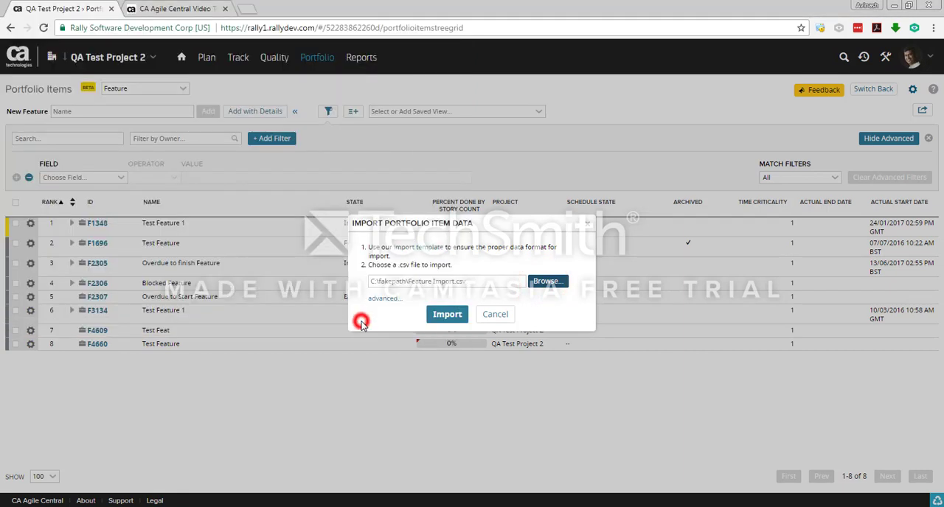
pyautogui.click(446, 315)
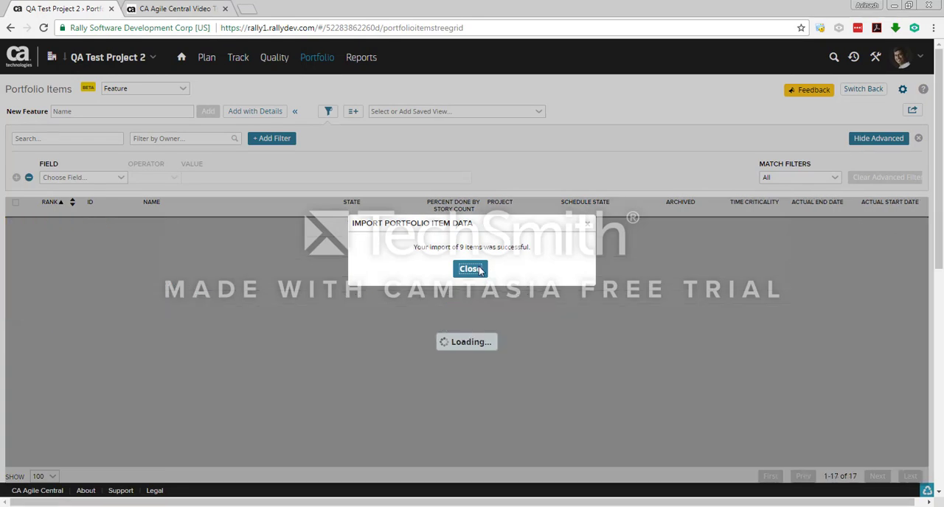
pyautogui.click(469, 270)
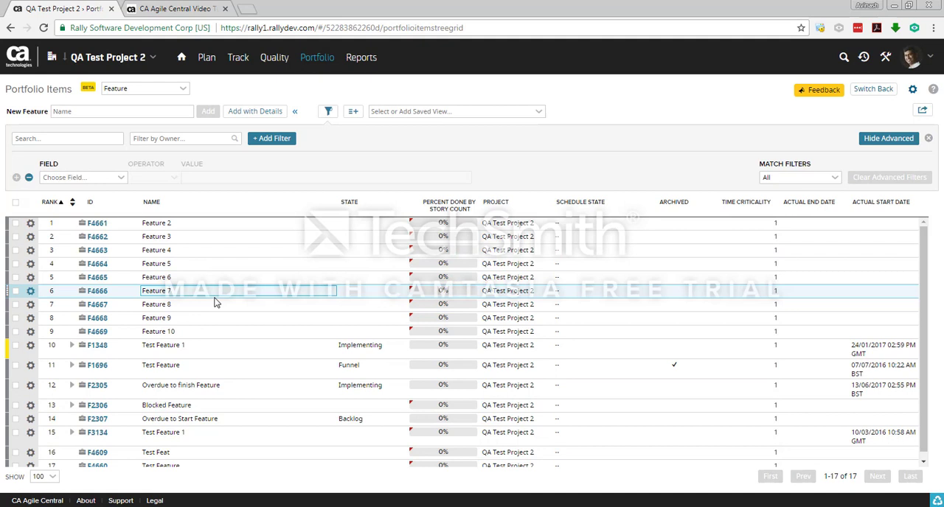
pyautogui.moveTo(227, 299)
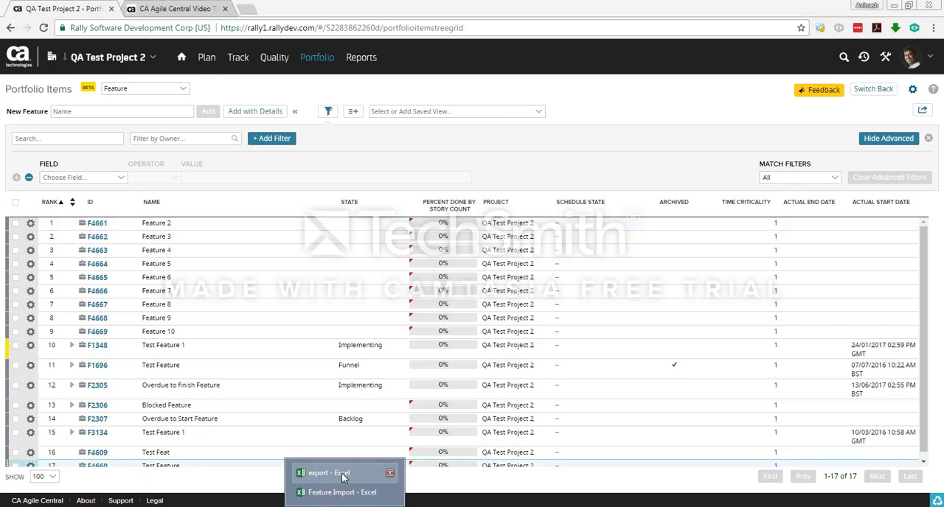
# Change the item type to EPIC for rows 2 to 10 and resave in CSV format.
pyautogui.click(343, 493)
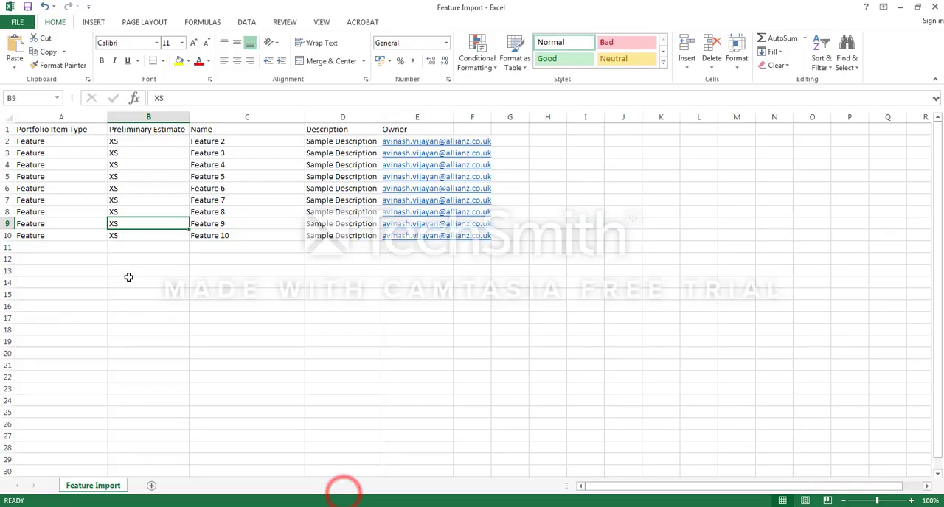
pyautogui.click(62, 236)
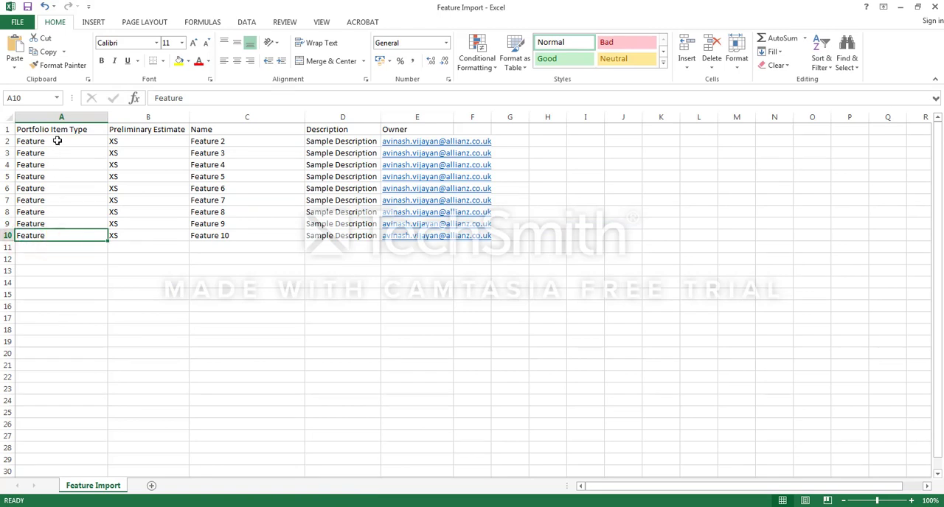
pyautogui.write('EPIC')
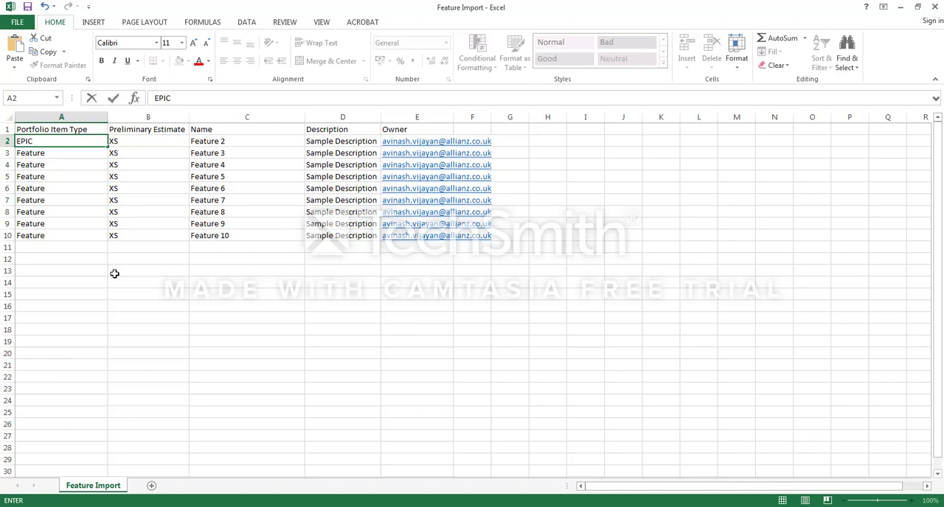
pyautogui.moveTo(62, 154); pyautogui.dragTo(62, 165)
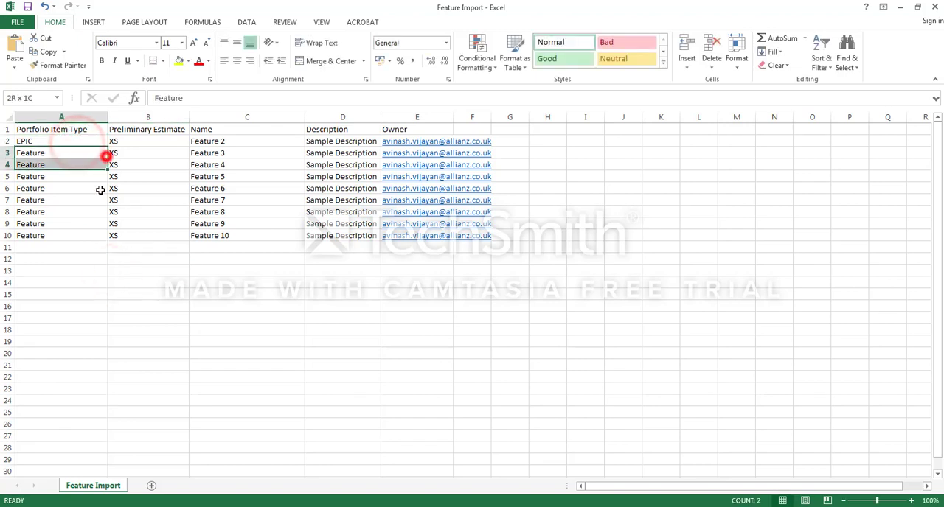
pyautogui.click(61, 142)
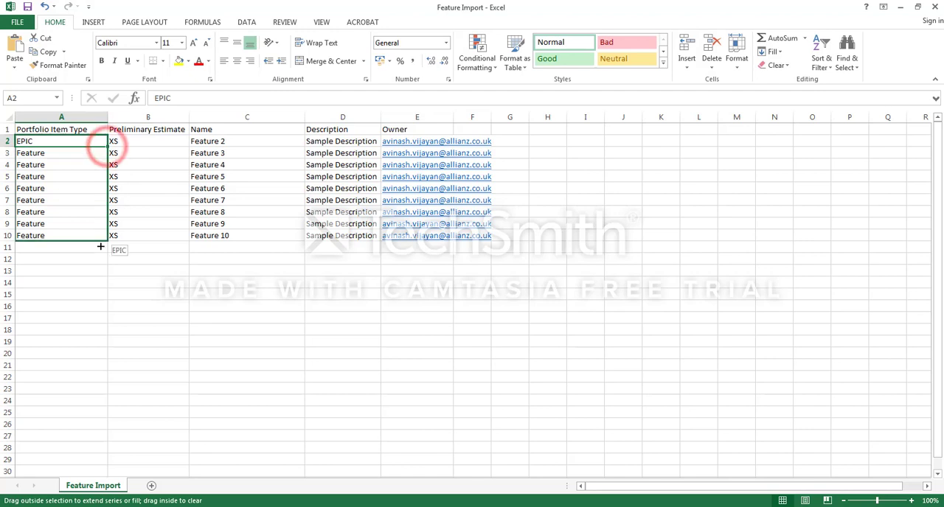
pyautogui.moveTo(100, 147); pyautogui.dragTo(101, 236)
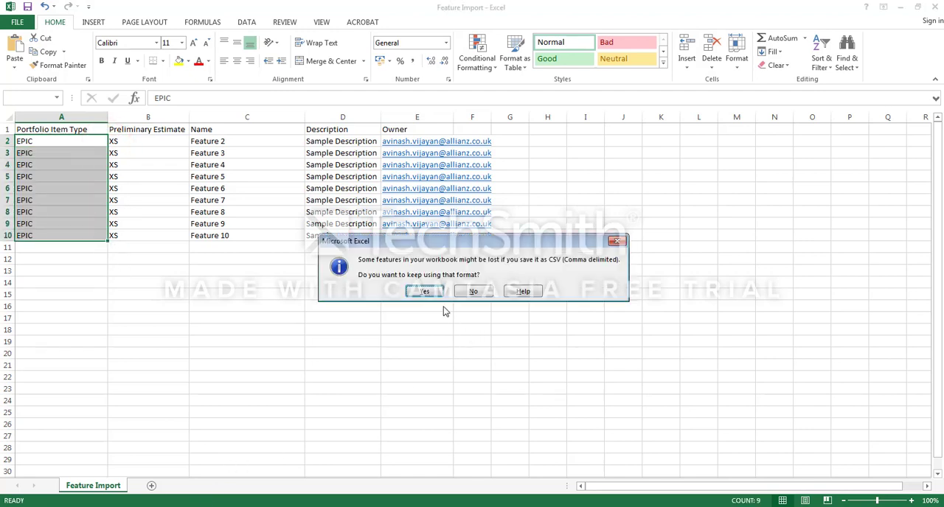
pyautogui.click(422, 292)
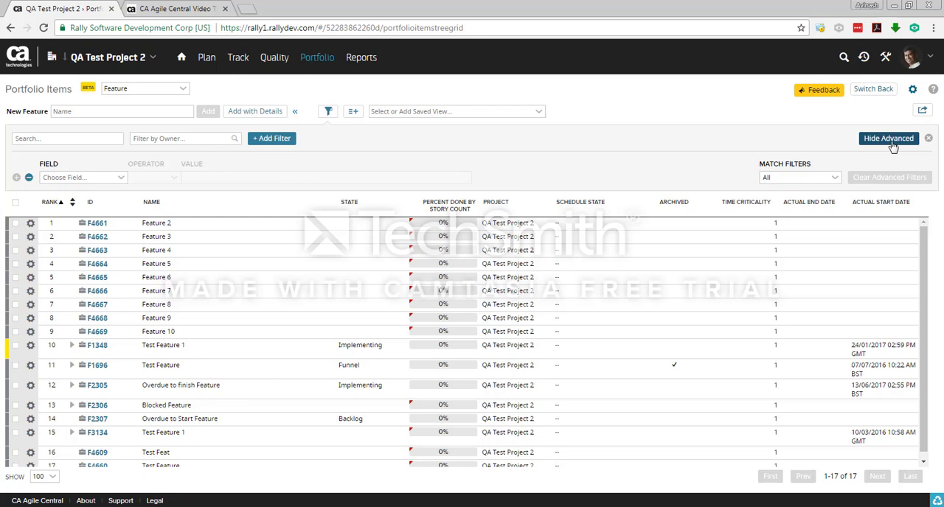
# Import the EPIC-typed Feature Import CSV via Import Portfolio Item Data and dismiss the success message.
pyautogui.click(924, 112)
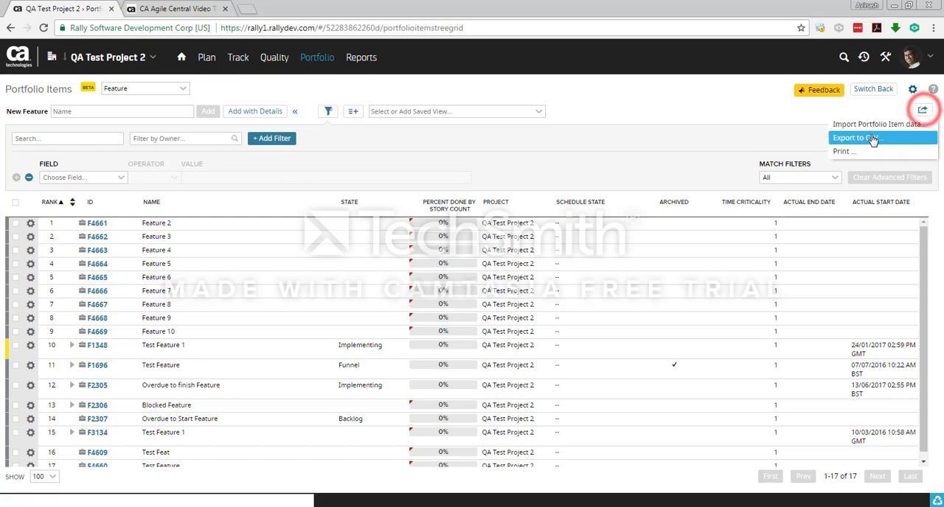
pyautogui.click(864, 123)
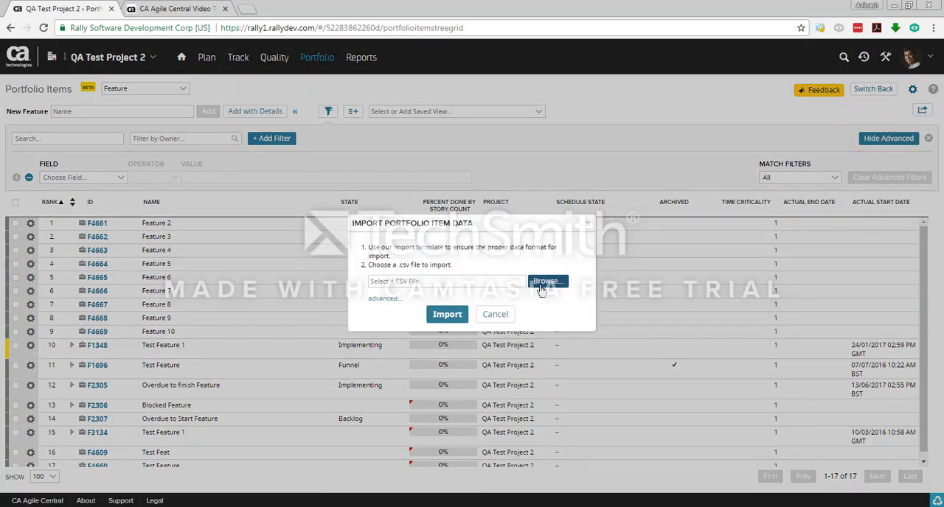
pyautogui.click(545, 280)
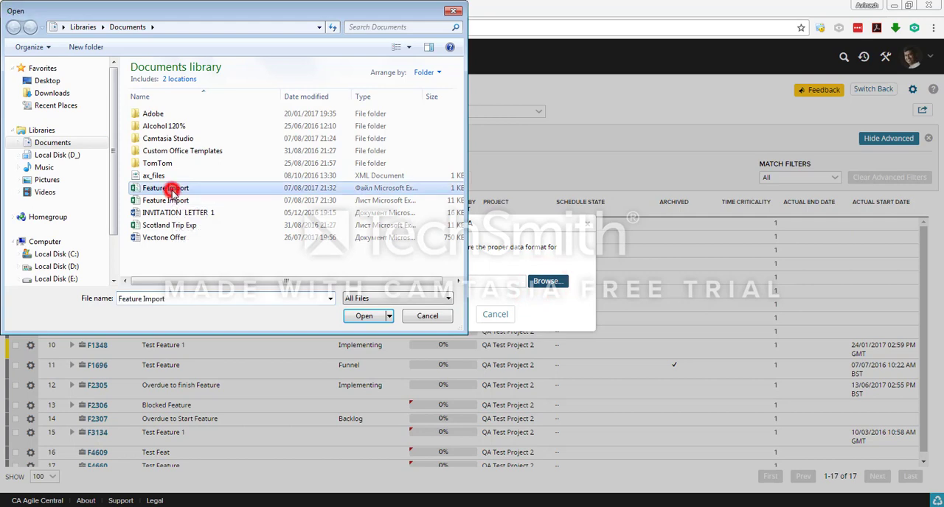
pyautogui.click(446, 314)
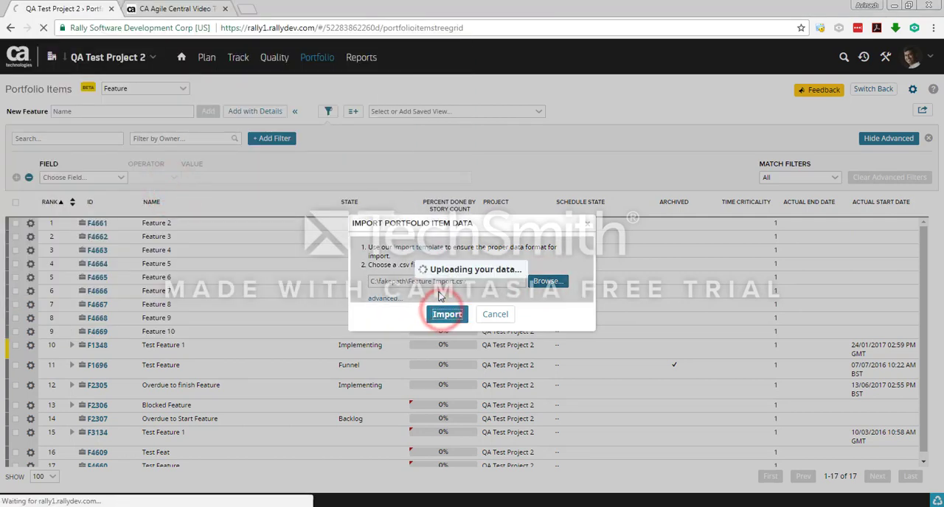
pyautogui.click(447, 315)
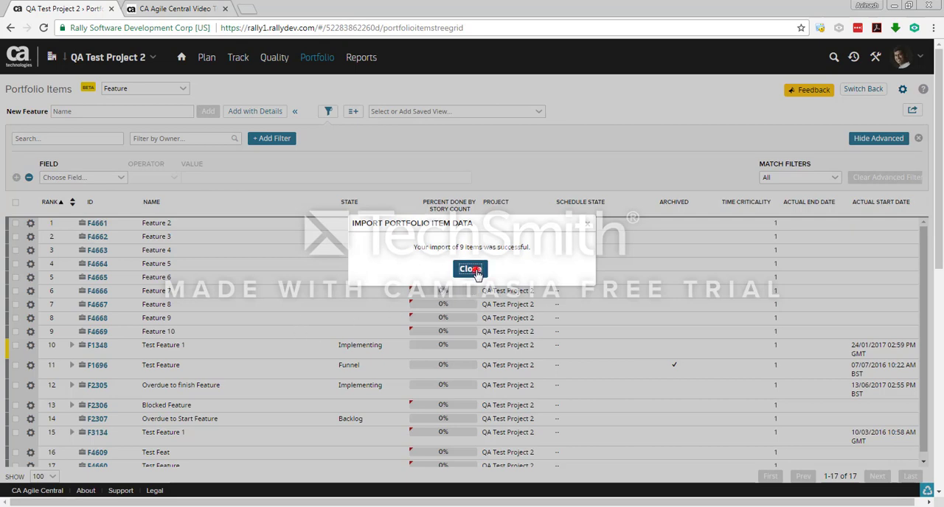
pyautogui.click(469, 269)
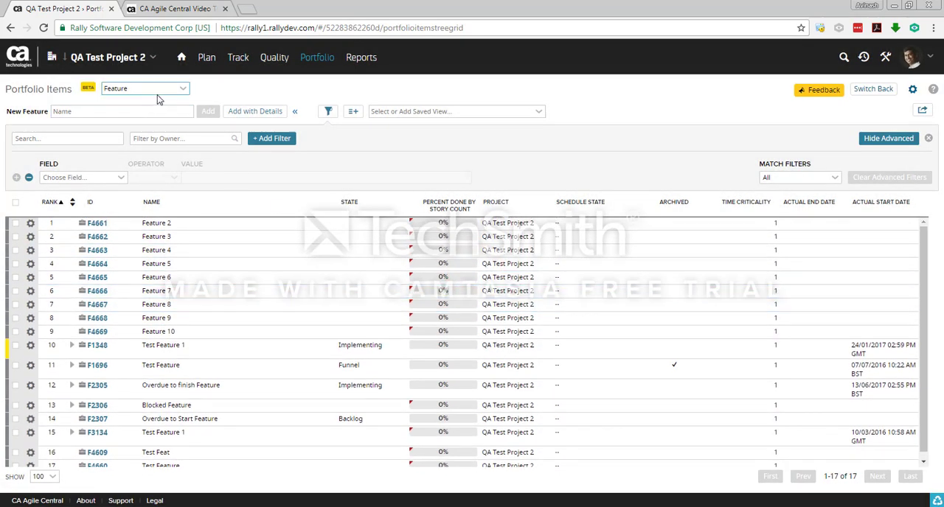
# Switch the portfolio item type to Epic, listing Feature 2 through Feature 10 as epics.
pyautogui.click(145, 89)
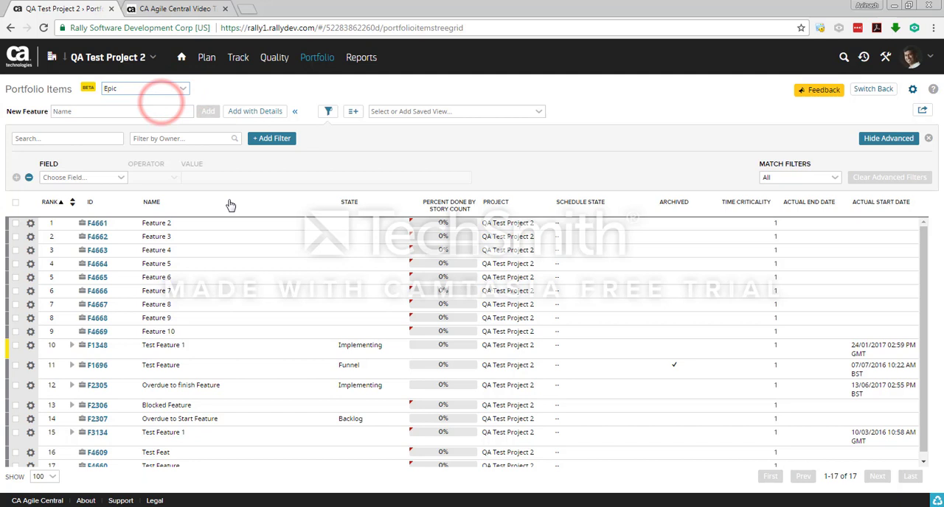
pyautogui.click(144, 89)
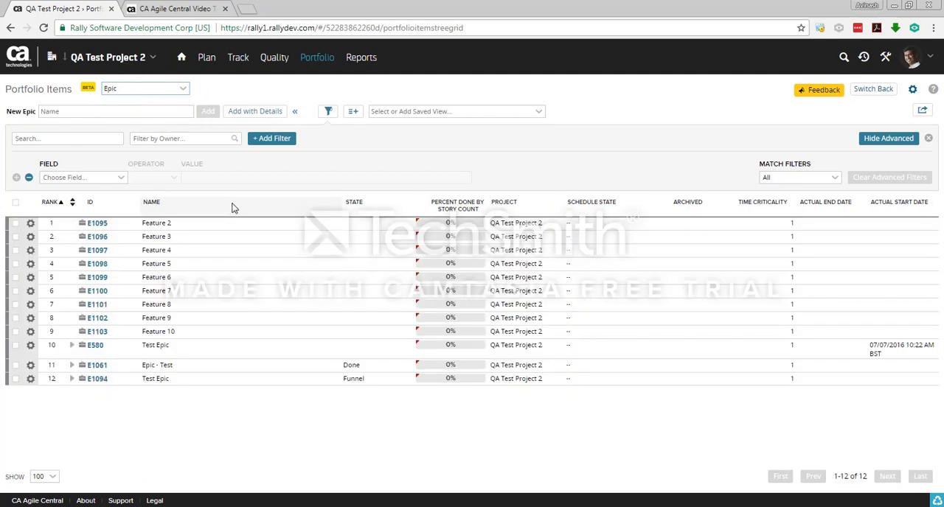